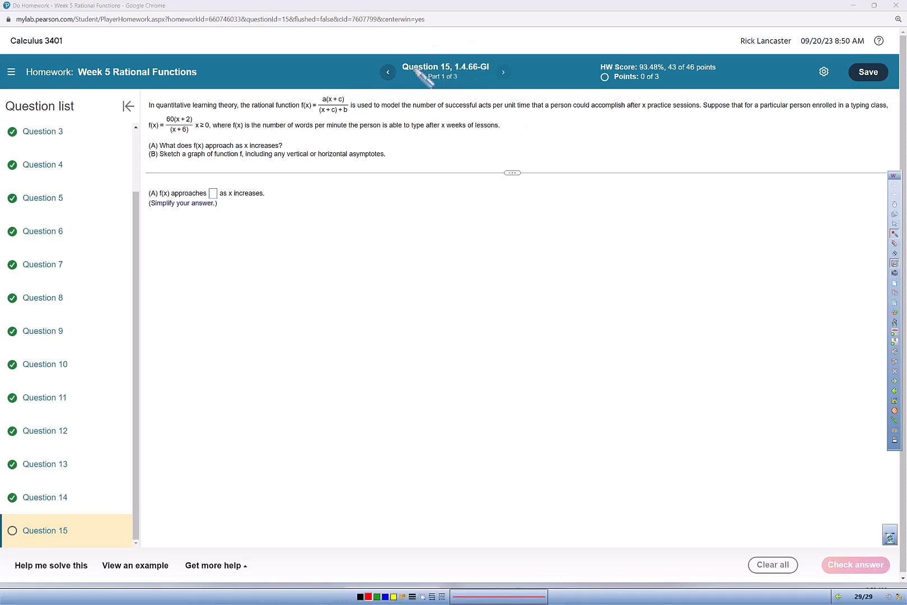
mouse_move(214, 93)
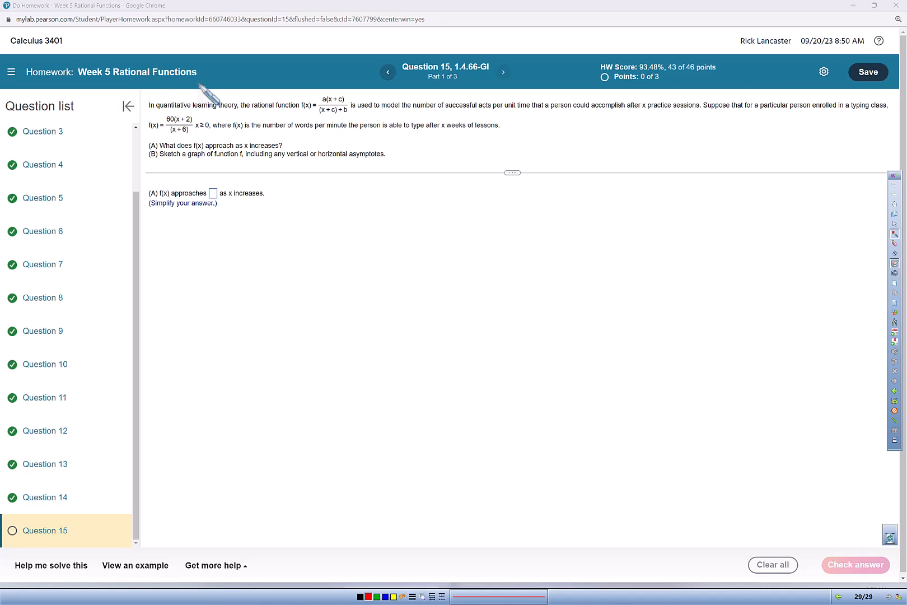
mouse_move(260, 200)
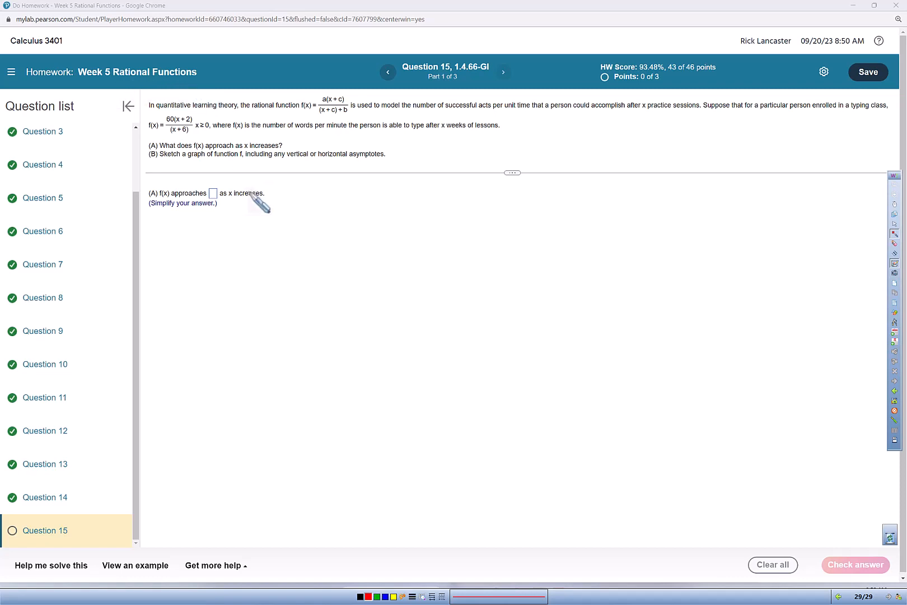
mouse_move(272, 125)
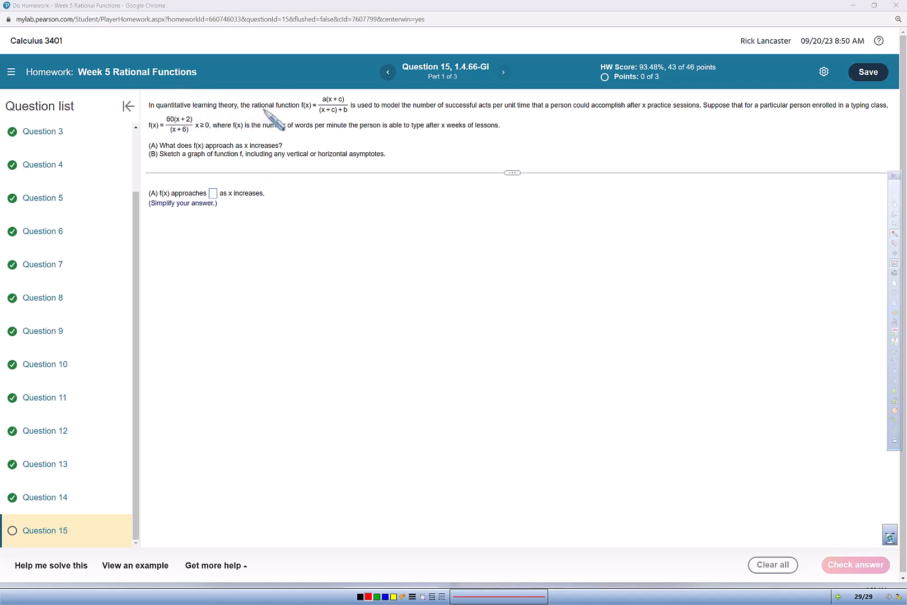
mouse_move(329, 125)
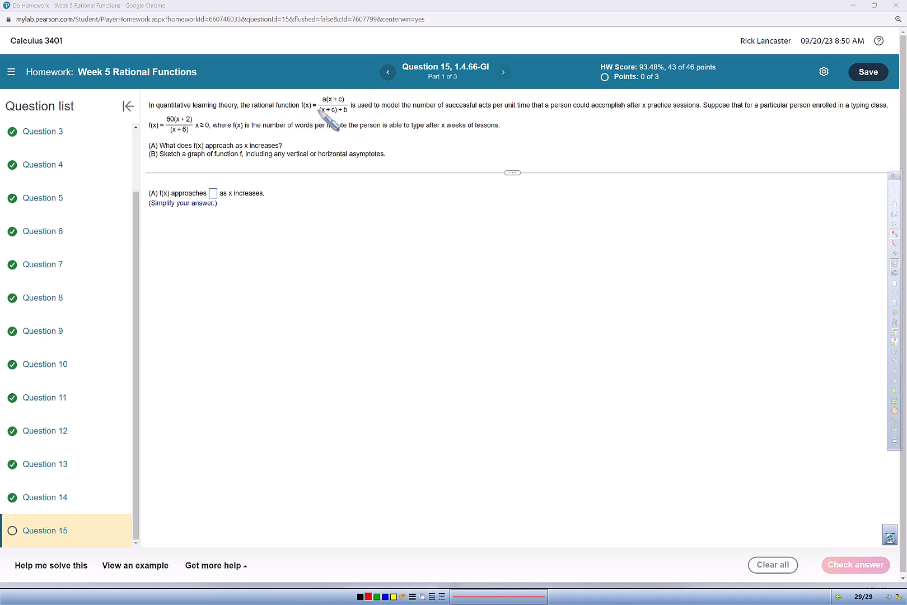
mouse_move(468, 123)
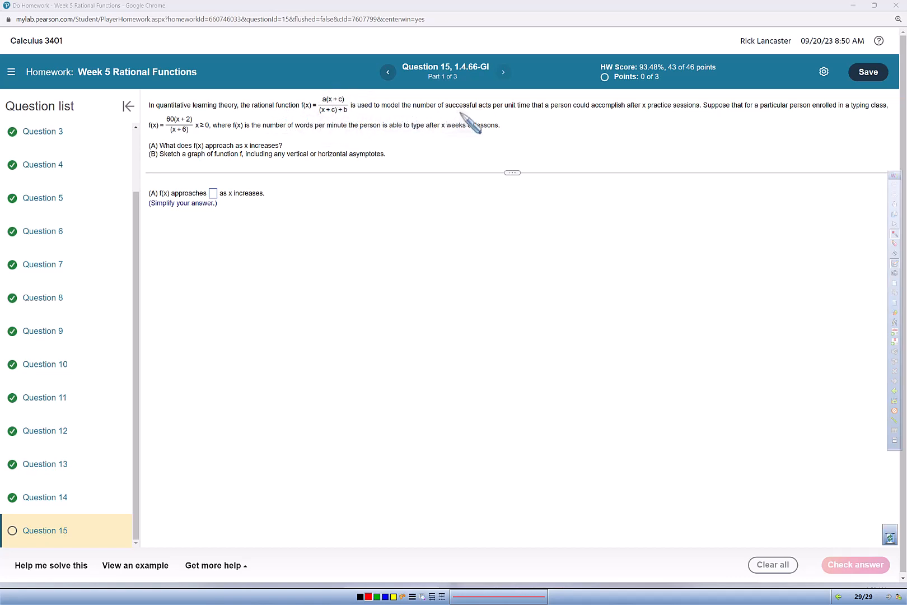
mouse_move(561, 124)
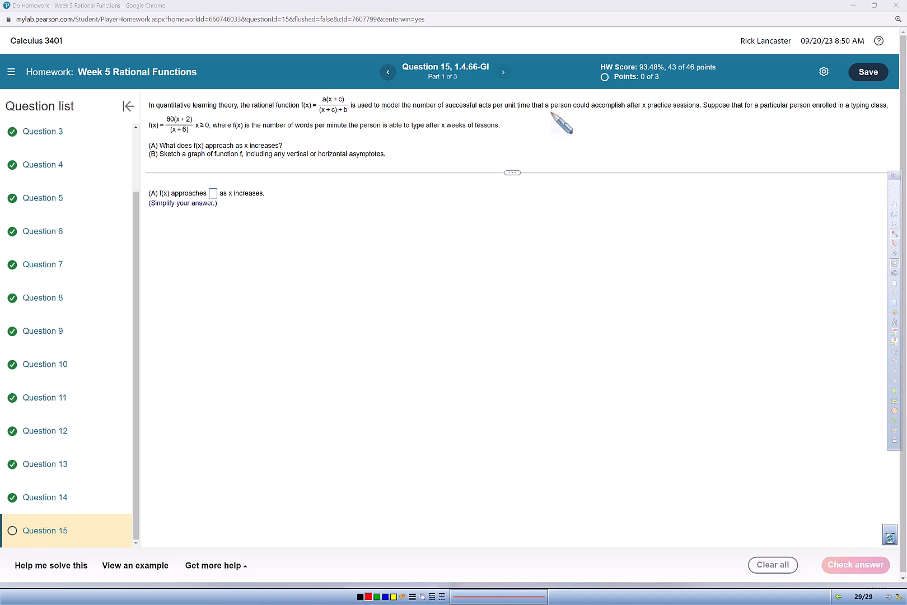
mouse_move(695, 125)
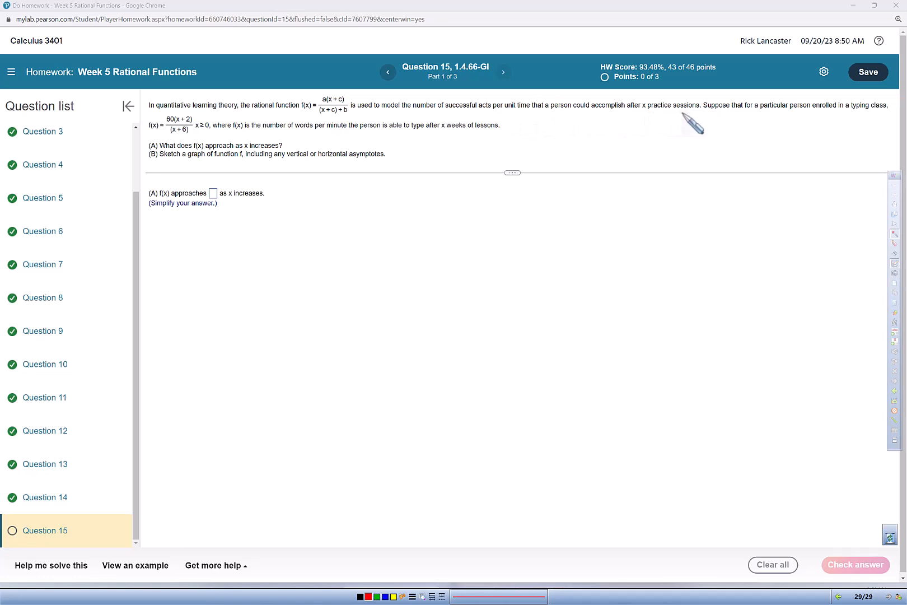
mouse_move(738, 125)
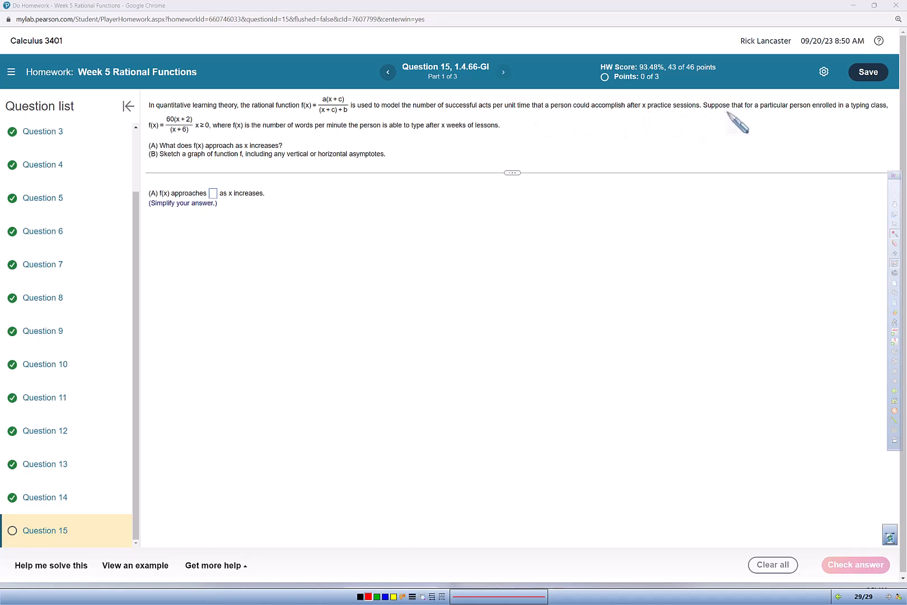
mouse_move(865, 122)
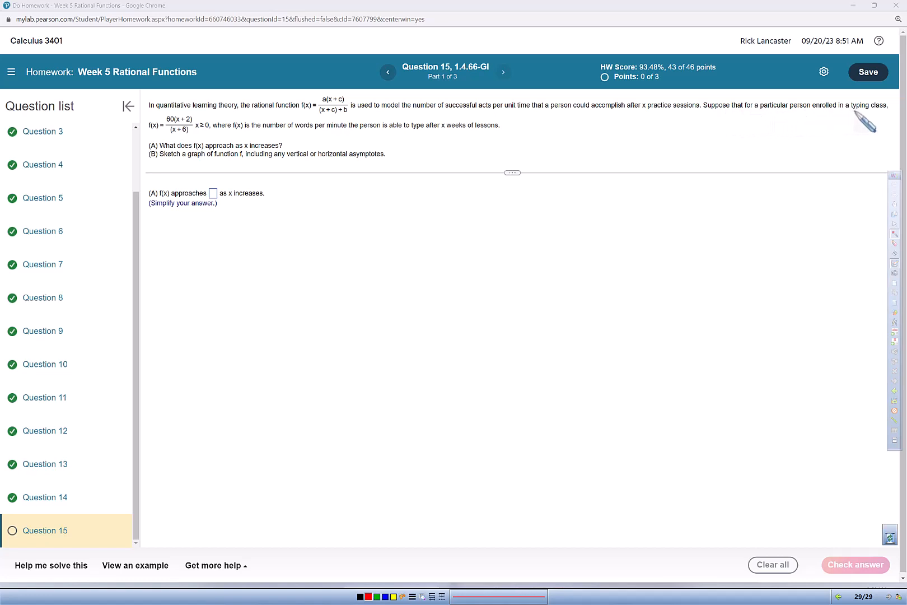
mouse_move(185, 150)
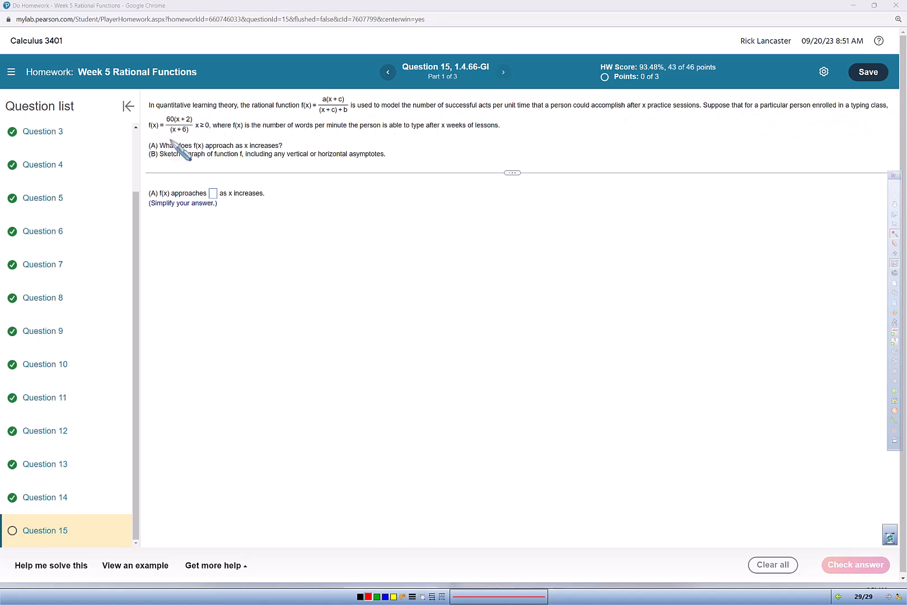
mouse_move(191, 130)
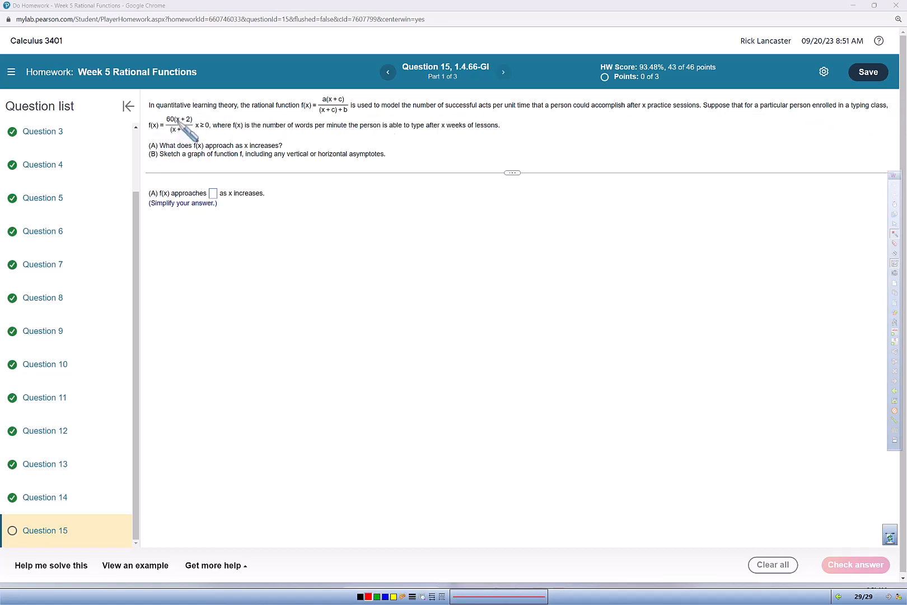
mouse_move(183, 144)
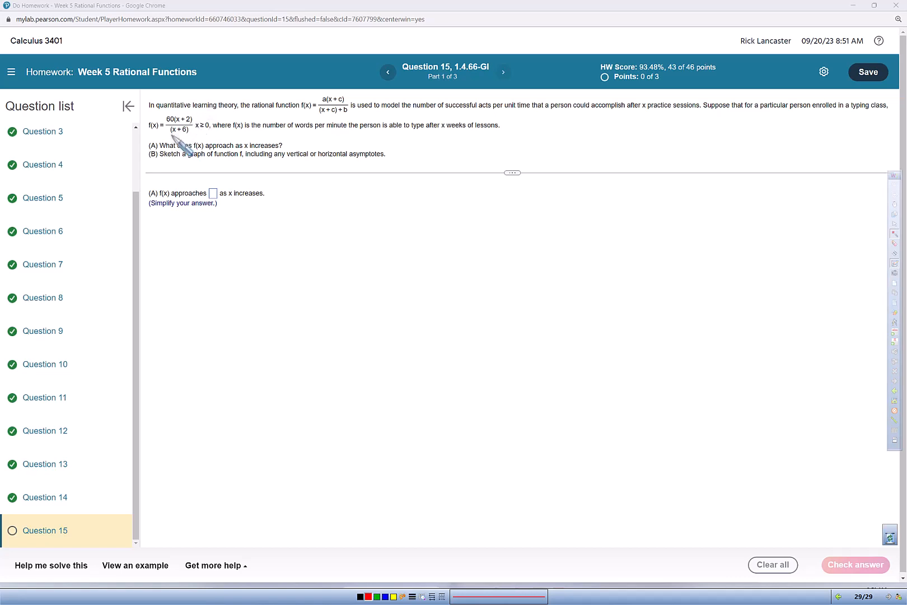
mouse_move(194, 142)
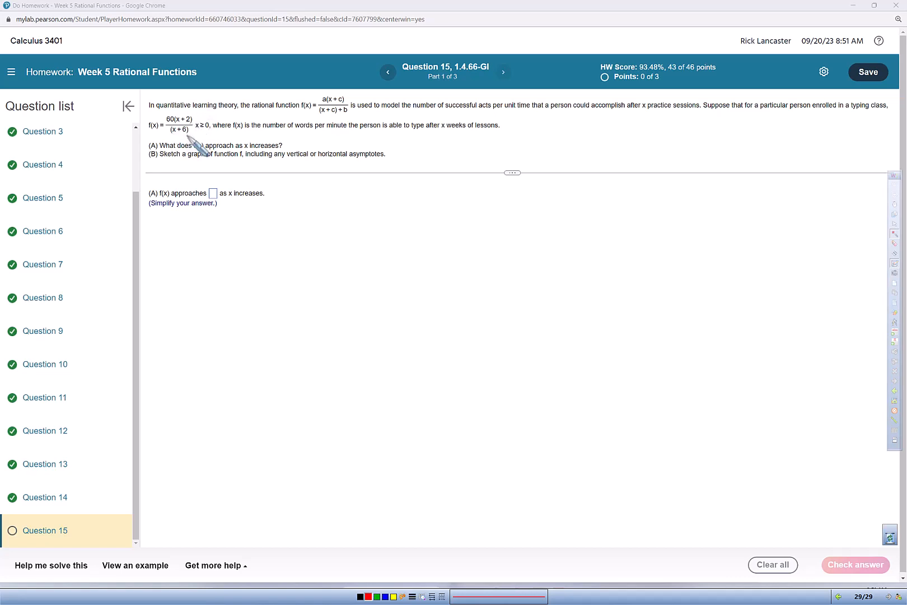
mouse_move(199, 138)
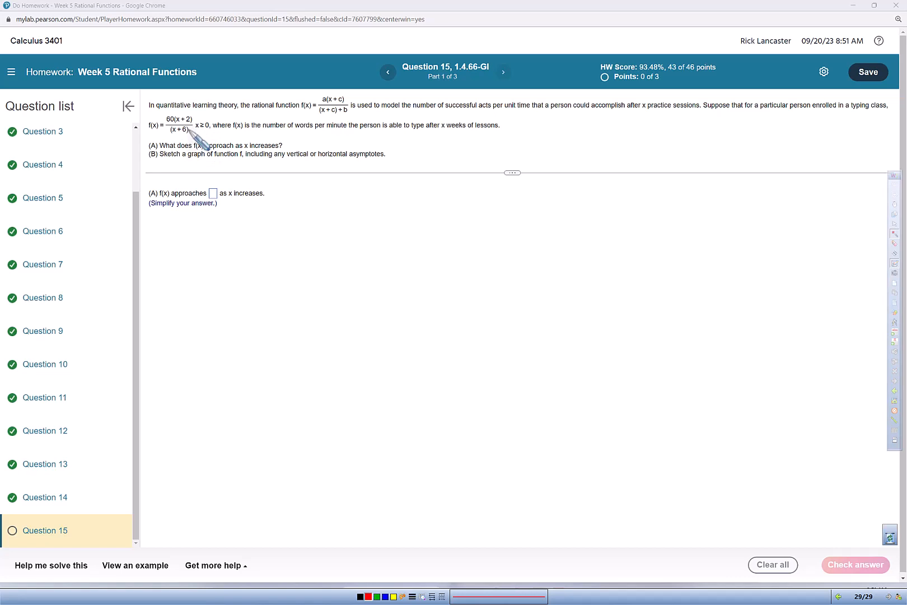
mouse_move(205, 133)
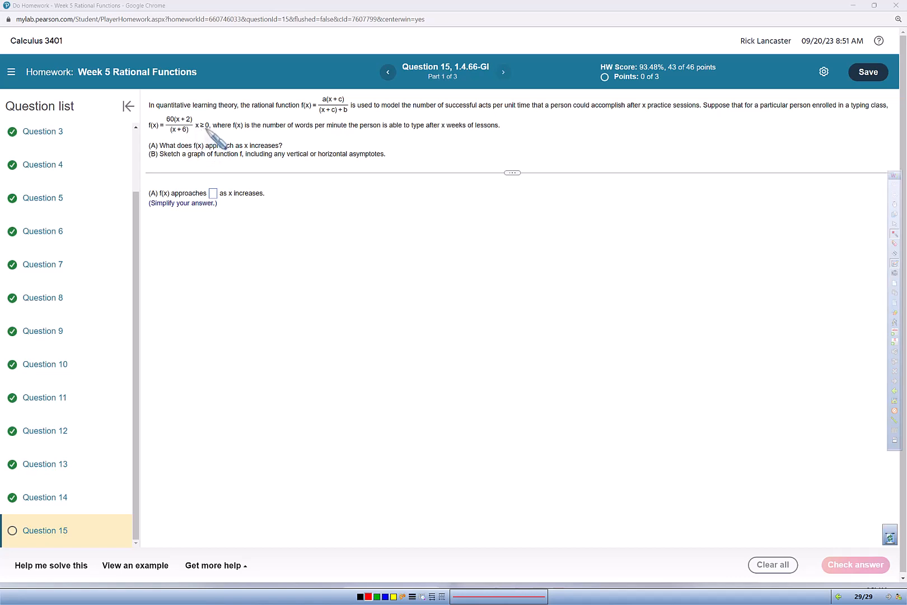
mouse_move(313, 144)
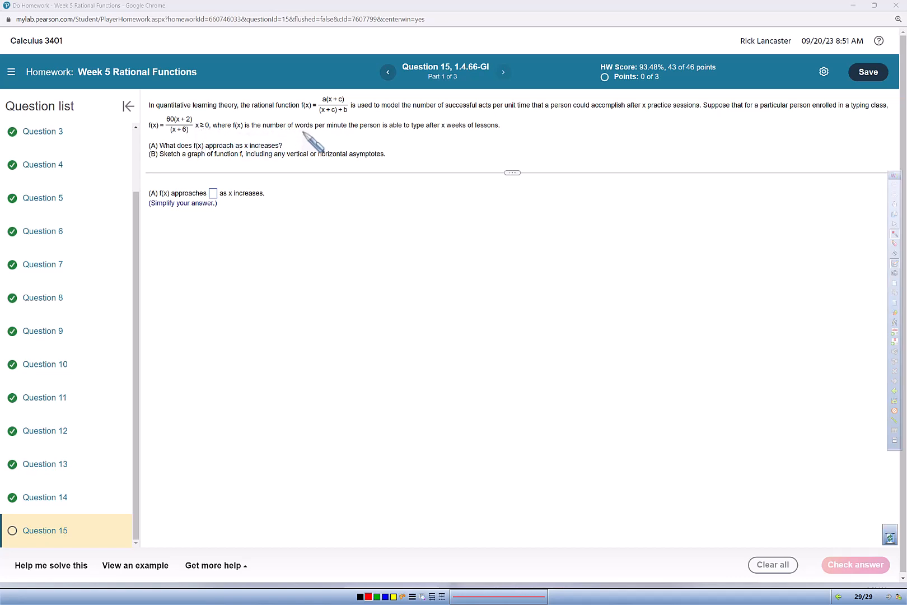
mouse_move(435, 145)
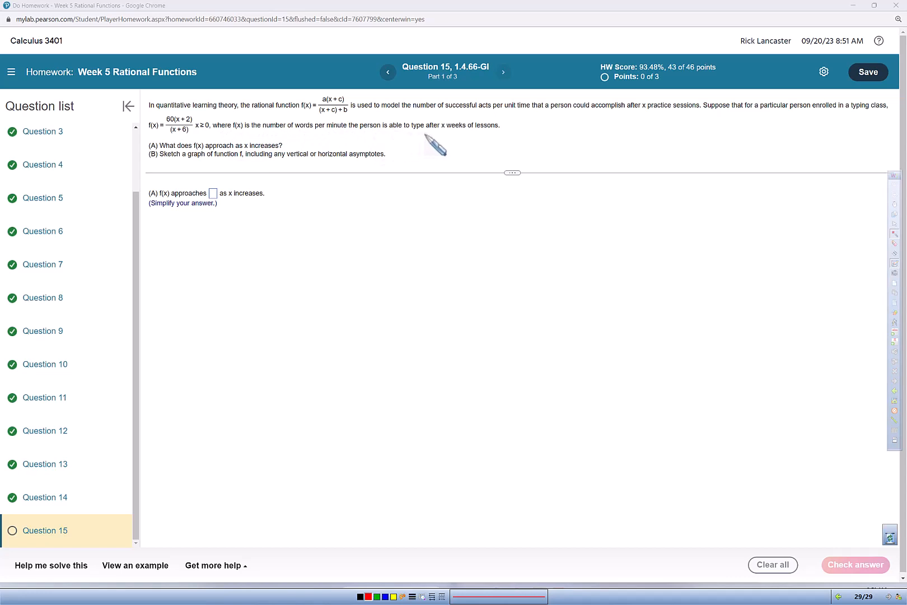
mouse_move(507, 139)
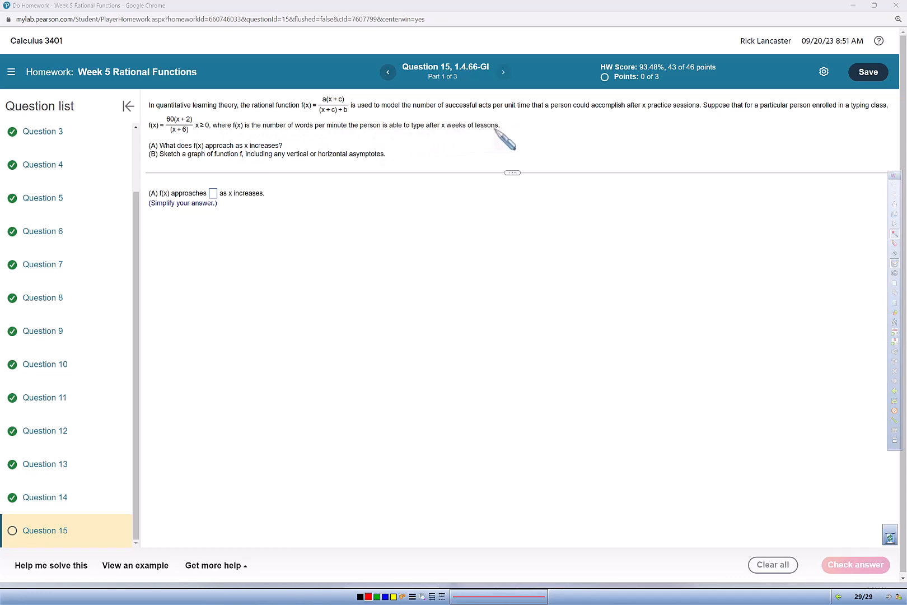
mouse_move(223, 159)
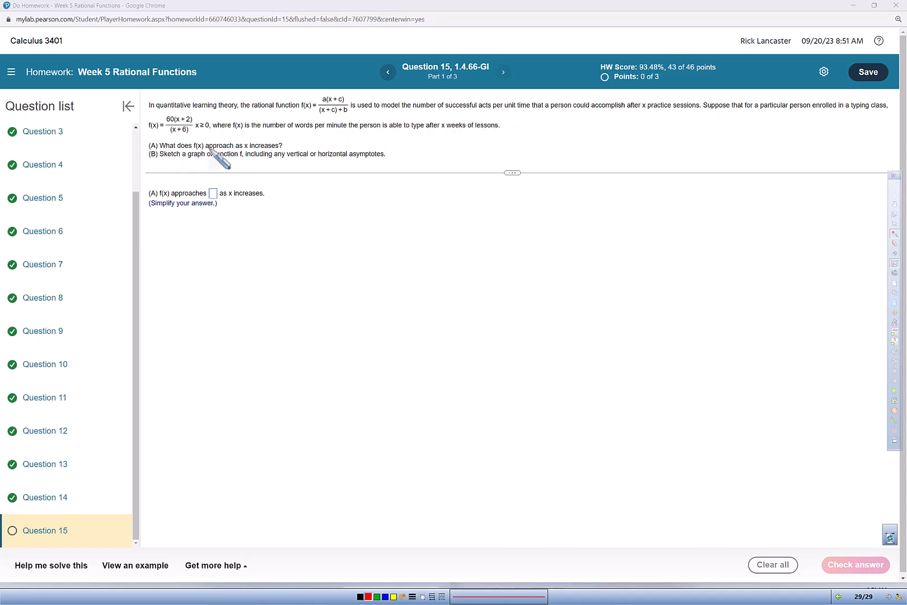
mouse_move(284, 160)
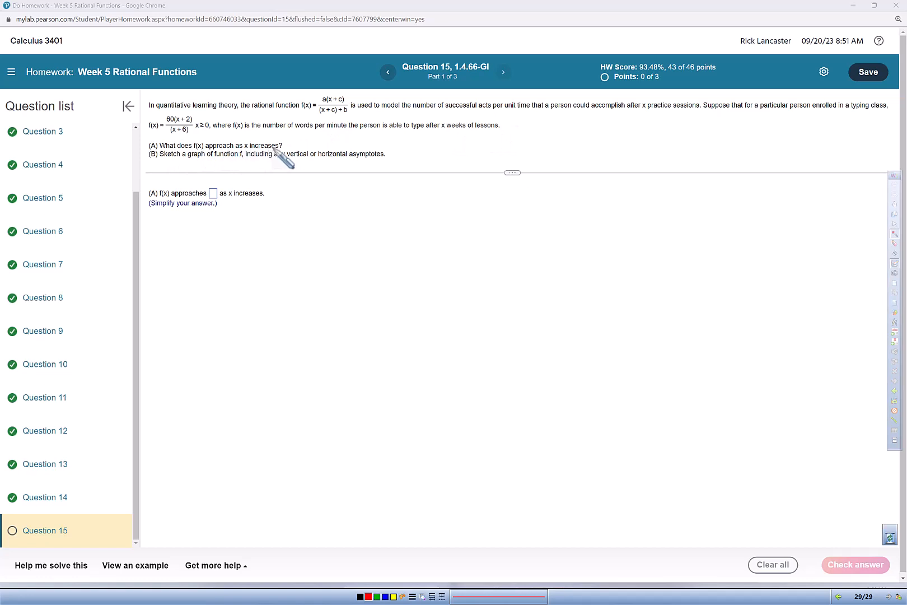
mouse_move(179, 168)
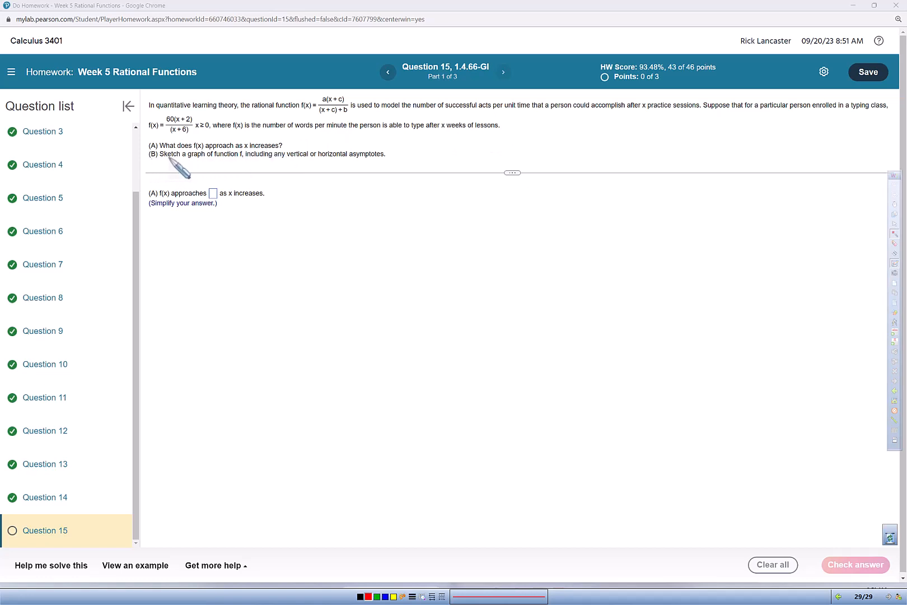
mouse_move(313, 173)
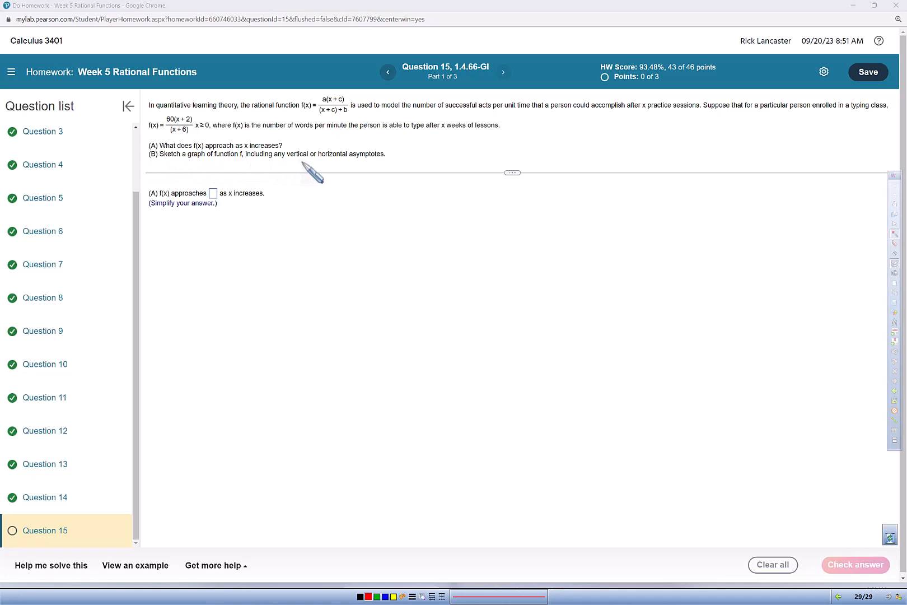
mouse_move(385, 170)
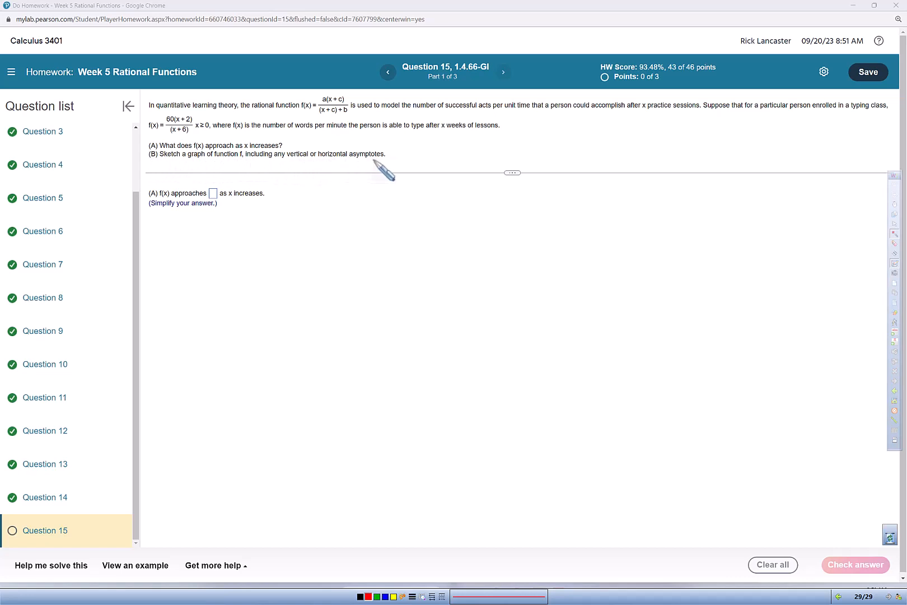
mouse_move(579, 185)
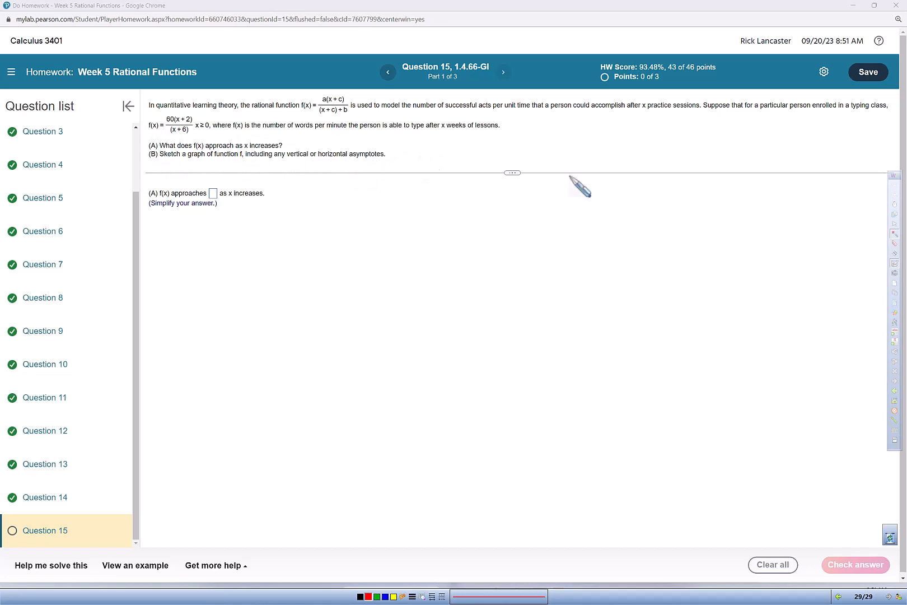
mouse_move(444, 312)
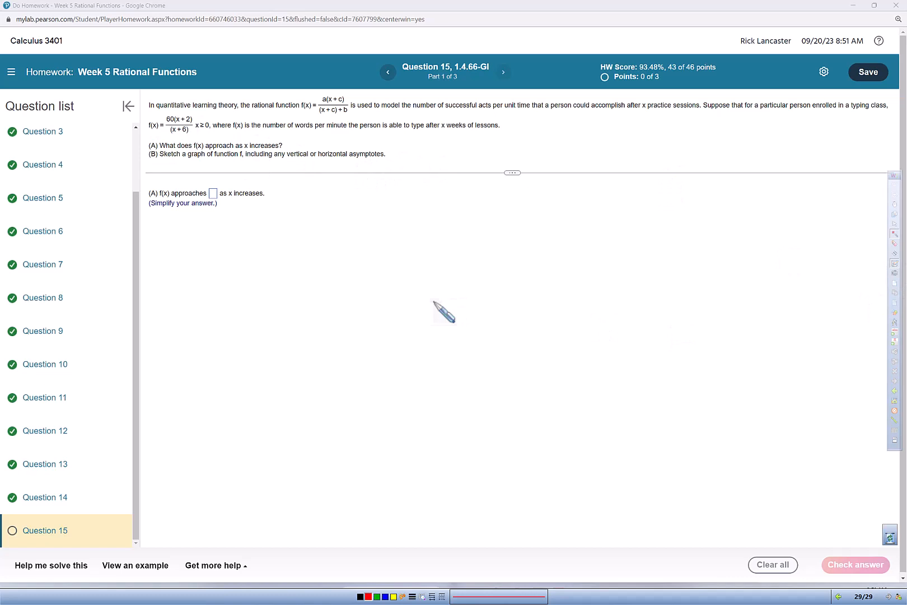
mouse_move(293, 216)
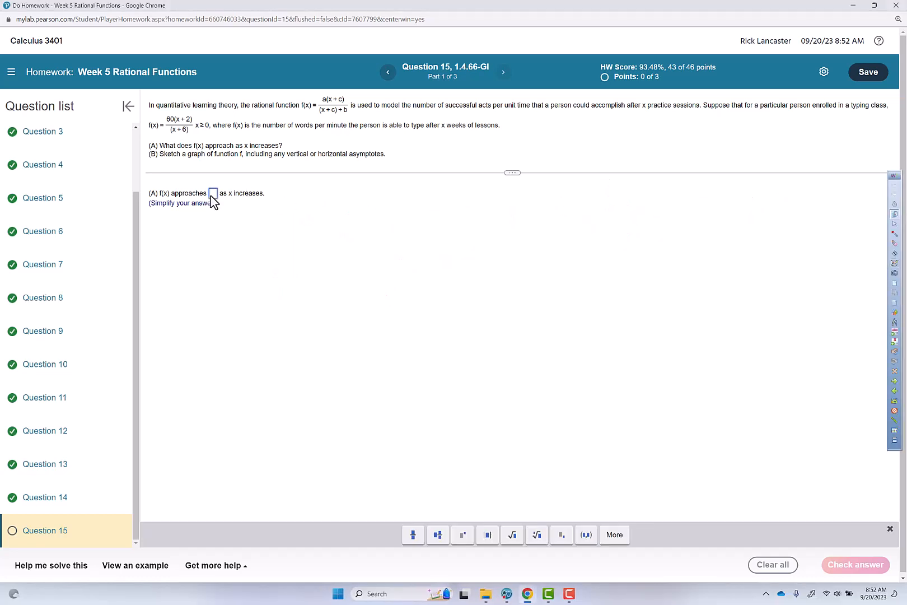
- Answer part (A) with 60 as the value f(x) approaches and confirm it correct
text(60)
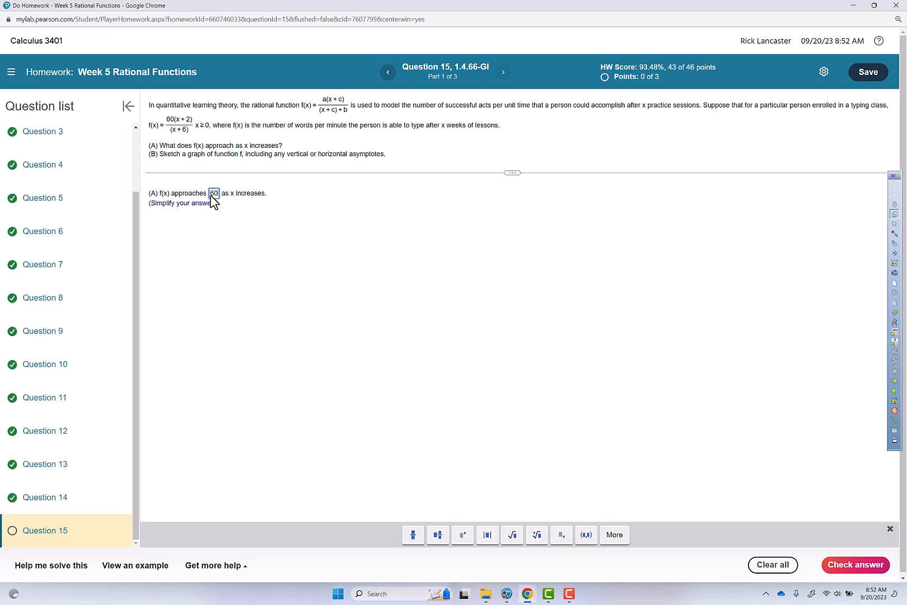
click(855, 565)
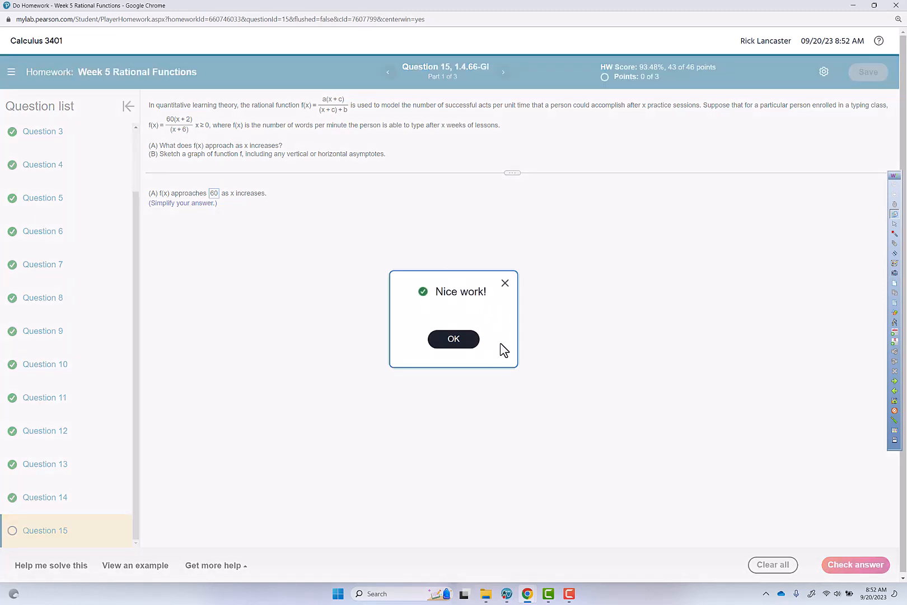
click(453, 339)
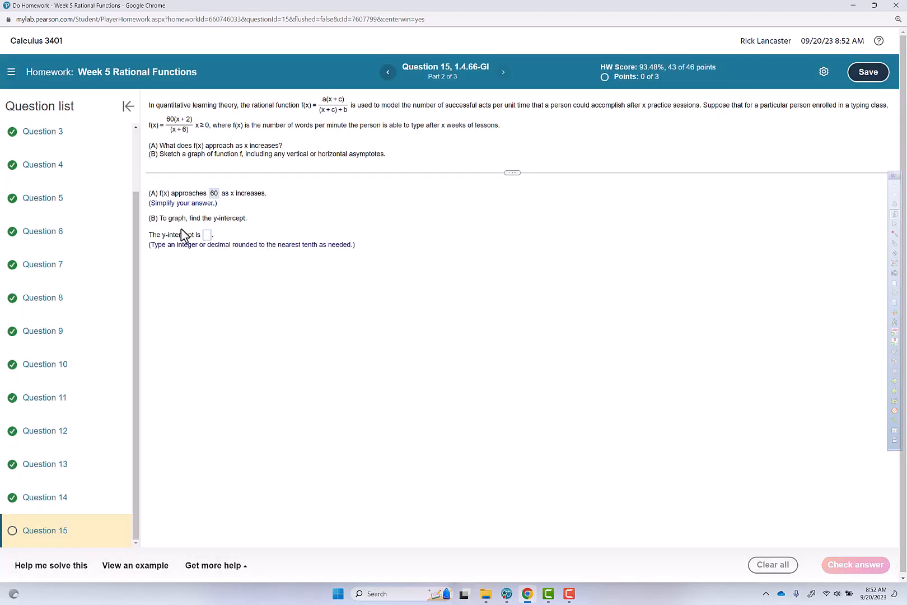
mouse_move(241, 229)
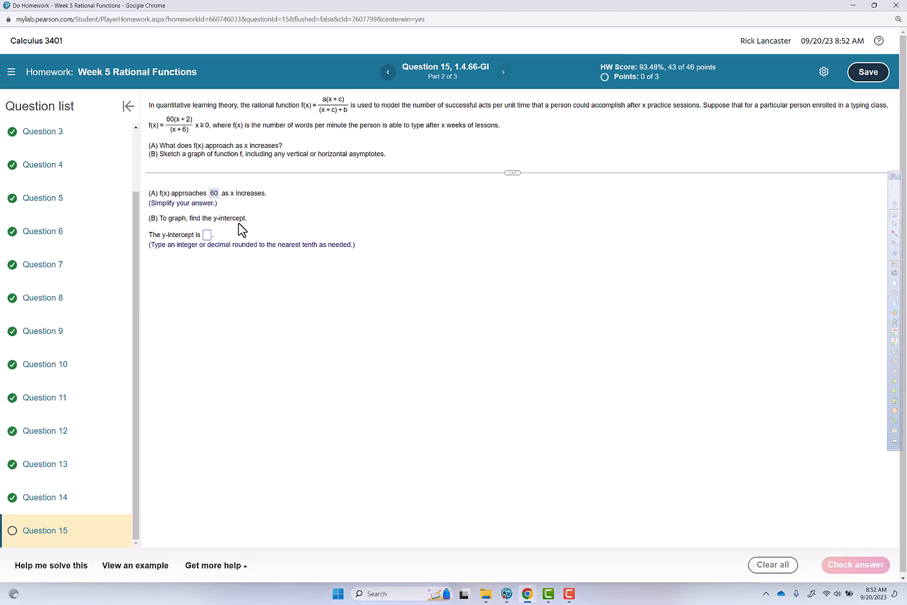
mouse_move(215, 248)
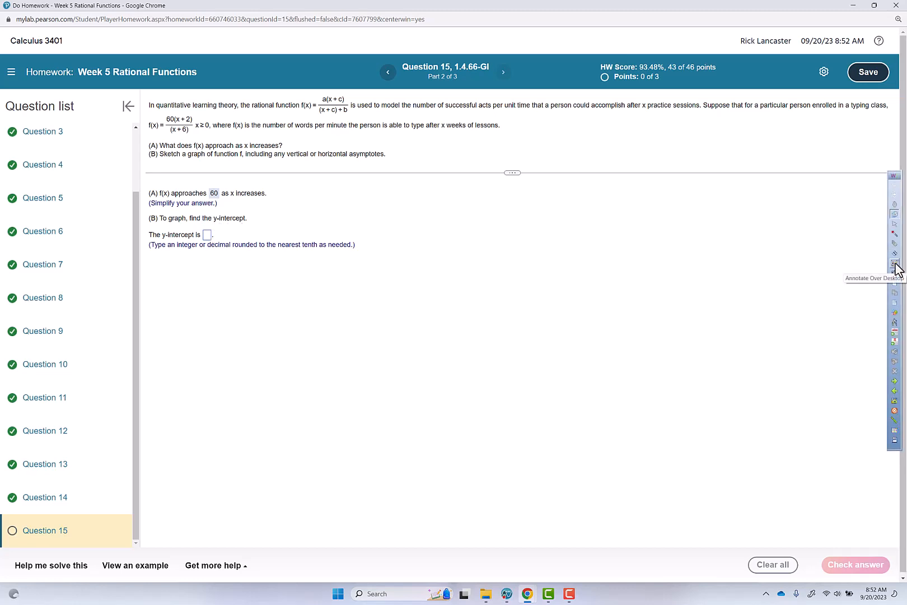
- Enable the Annotate Over Desktop pen tool for freehand drawing on the question page
click(895, 266)
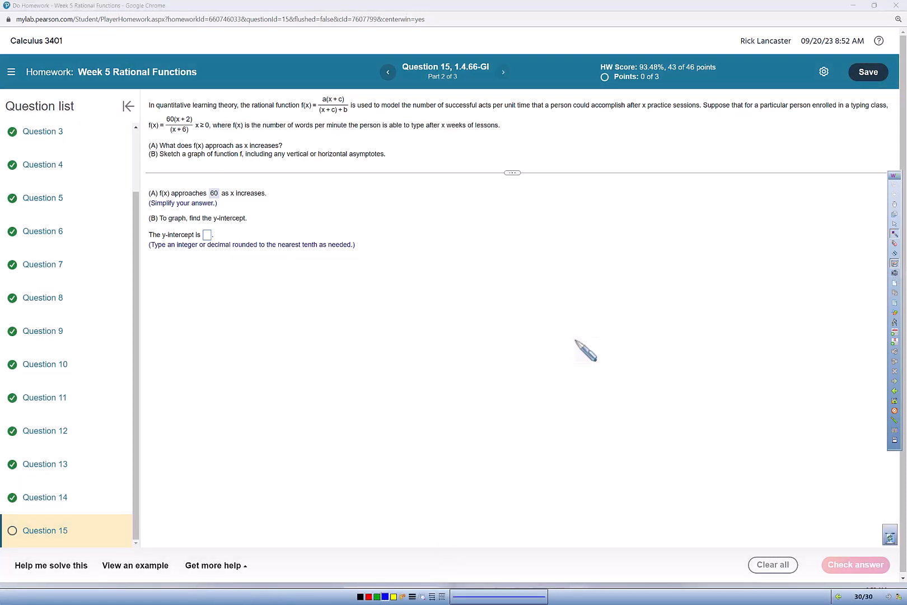
mouse_move(550, 203)
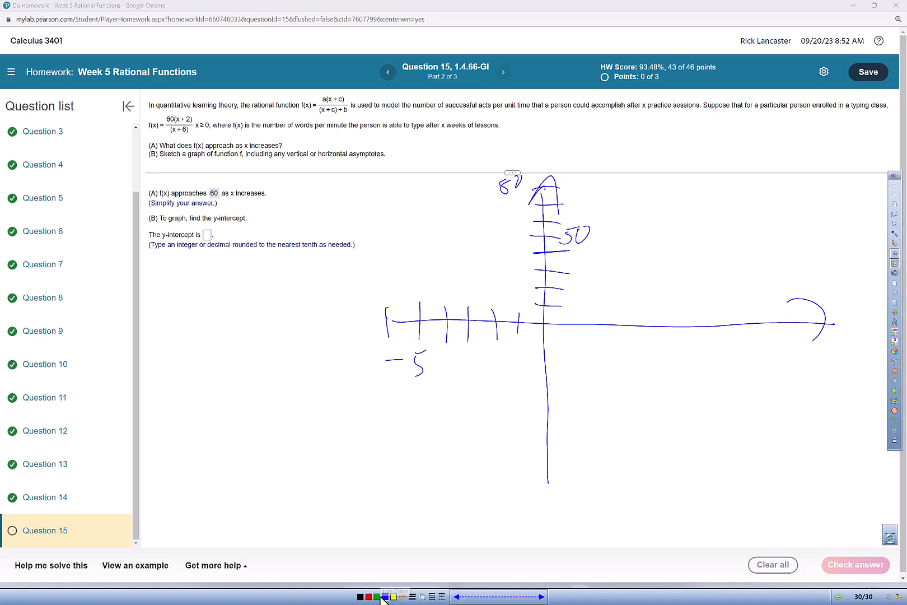
mouse_move(895, 234)
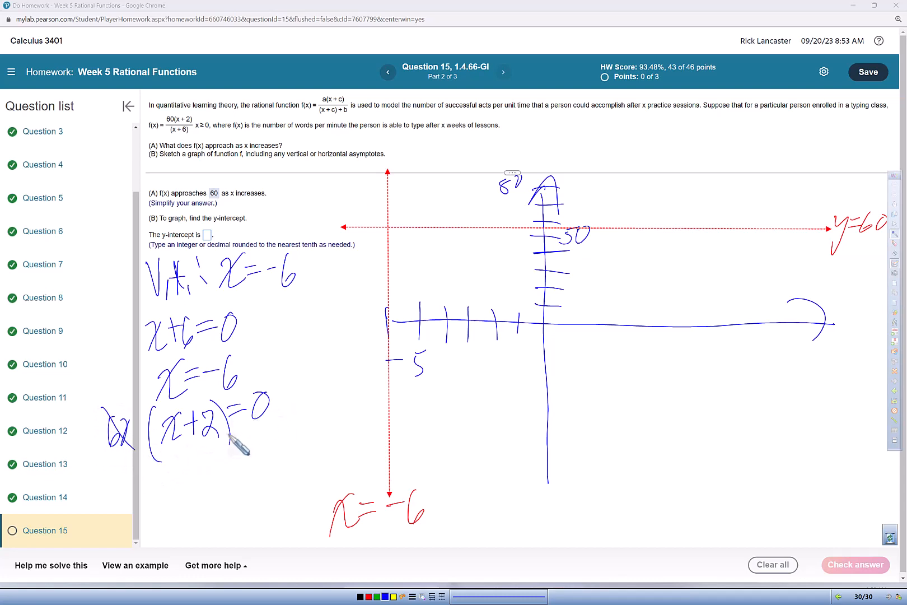
mouse_move(198, 469)
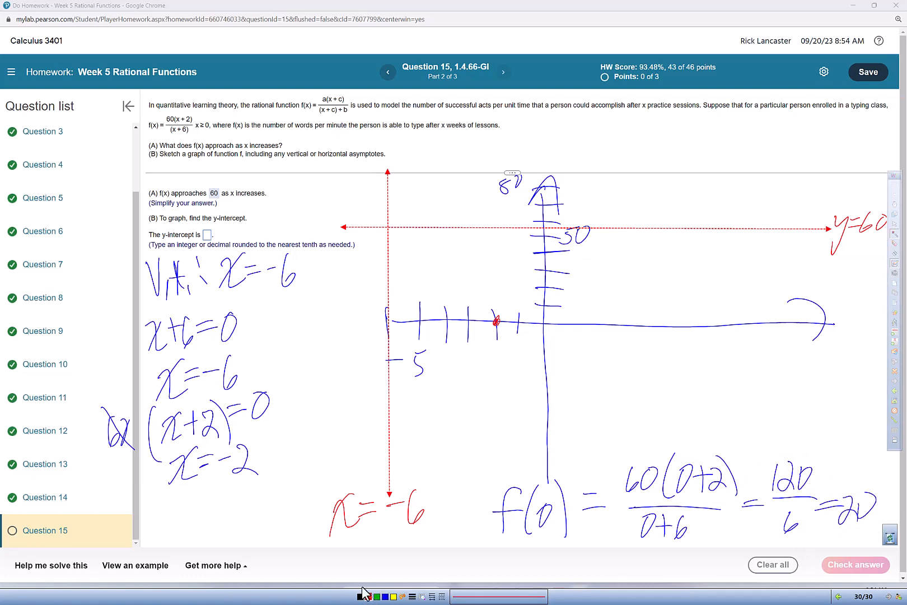
- Sketch the curve in red through the intercepts toward the asymptotes, then clear the sketch
click(547, 283)
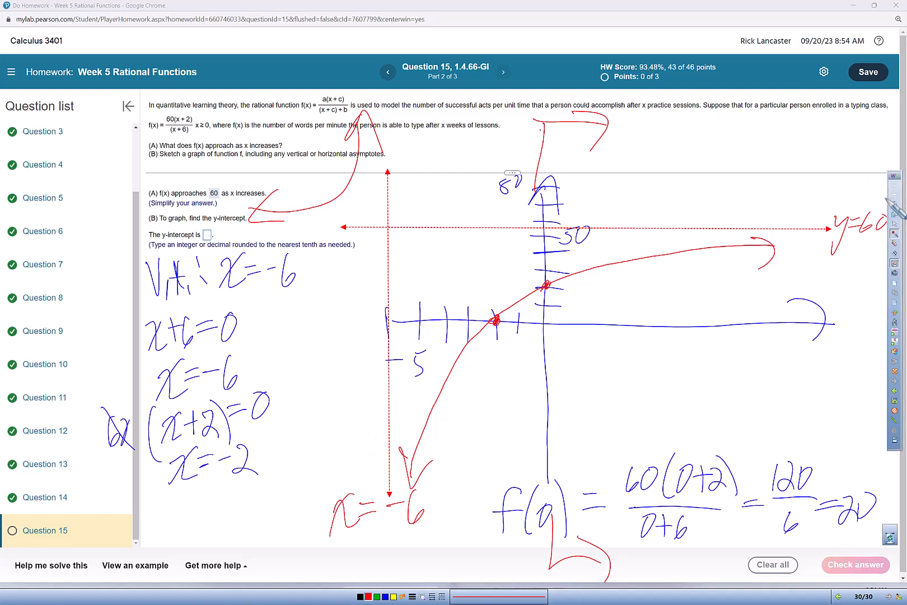
click(507, 593)
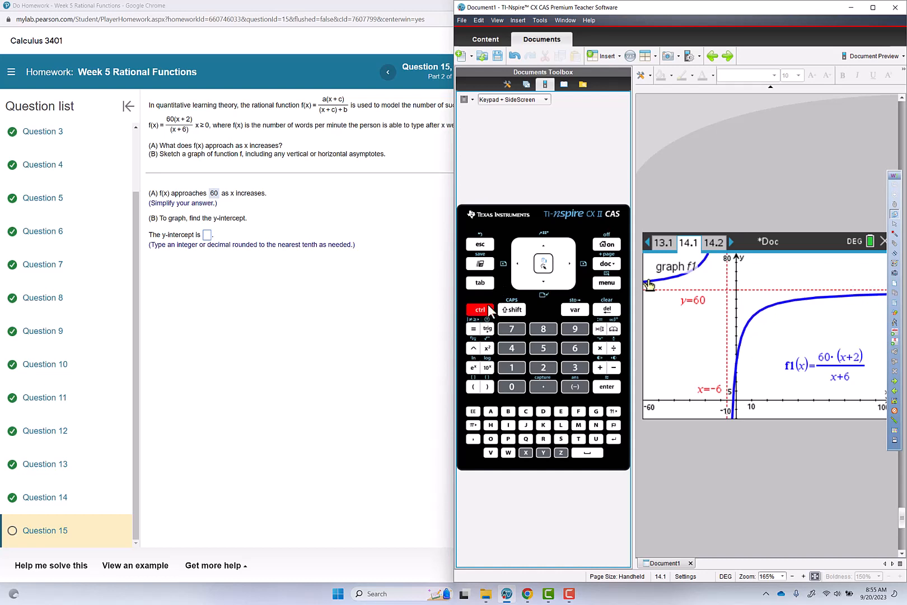
- Review the f1 graph on page 14.2, then submit 20 as the y-intercept and confirm it correct
click(713, 242)
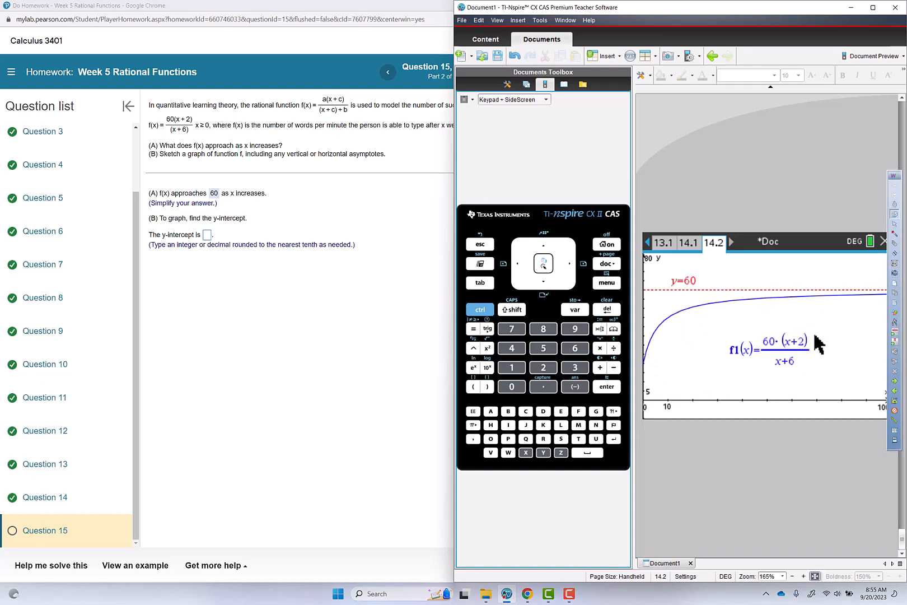
mouse_move(370, 355)
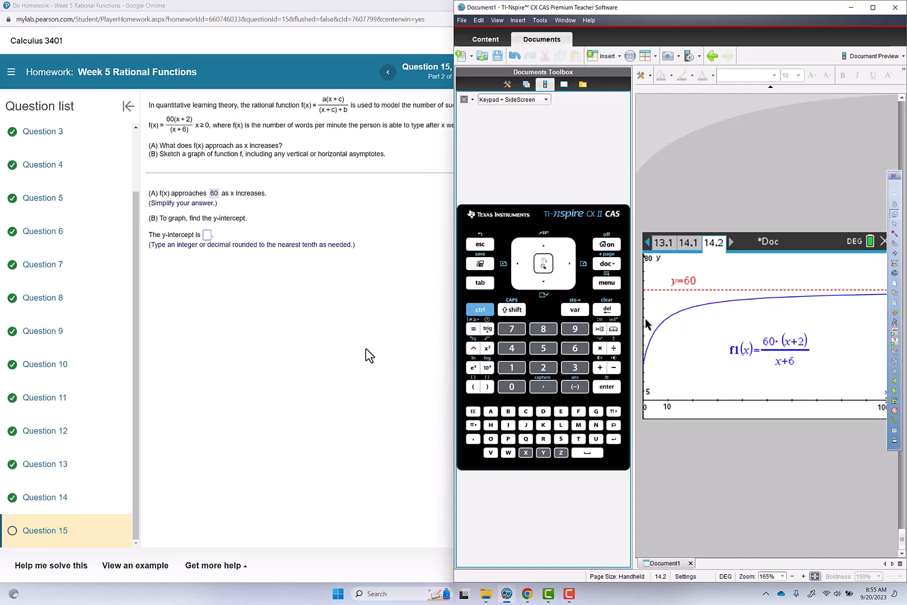
mouse_move(651, 323)
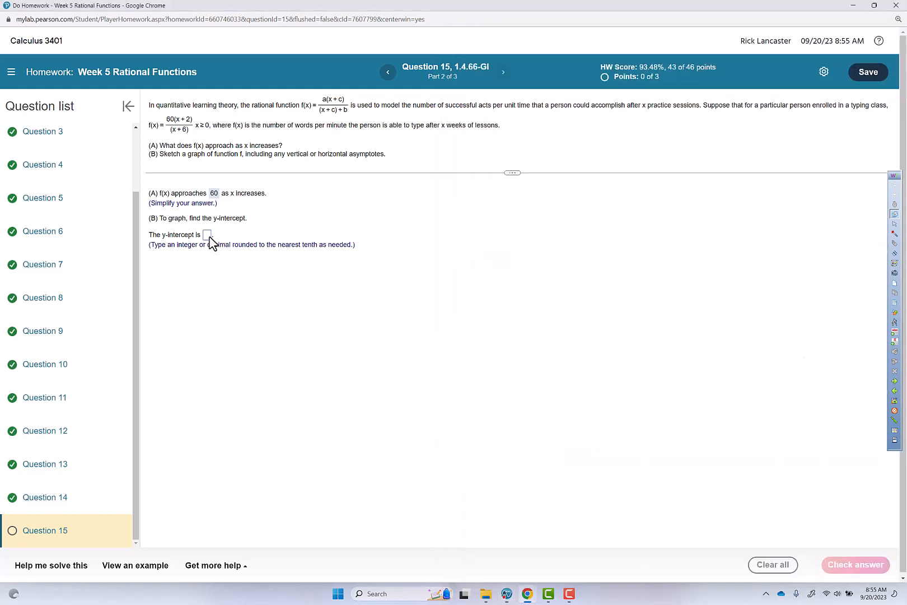
text(20)
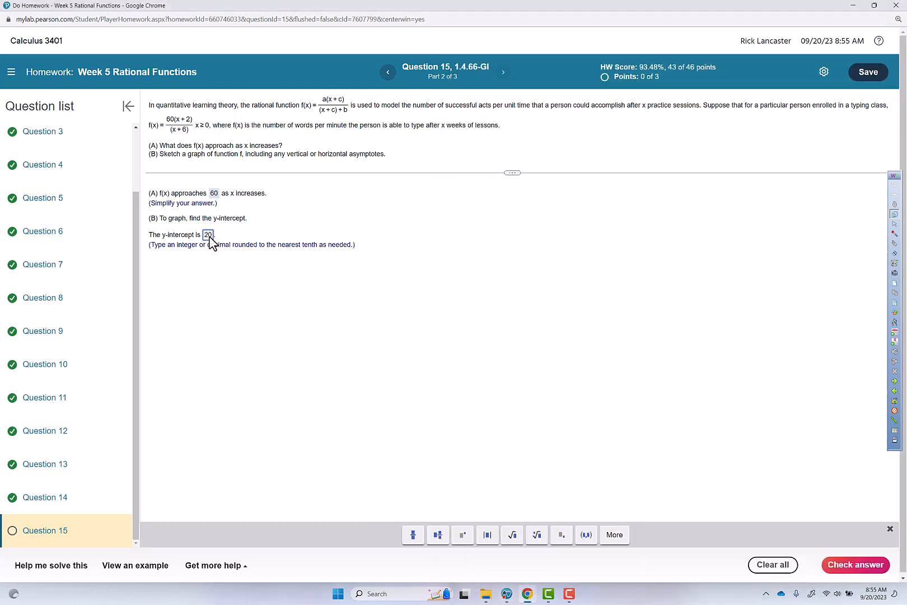
click(856, 564)
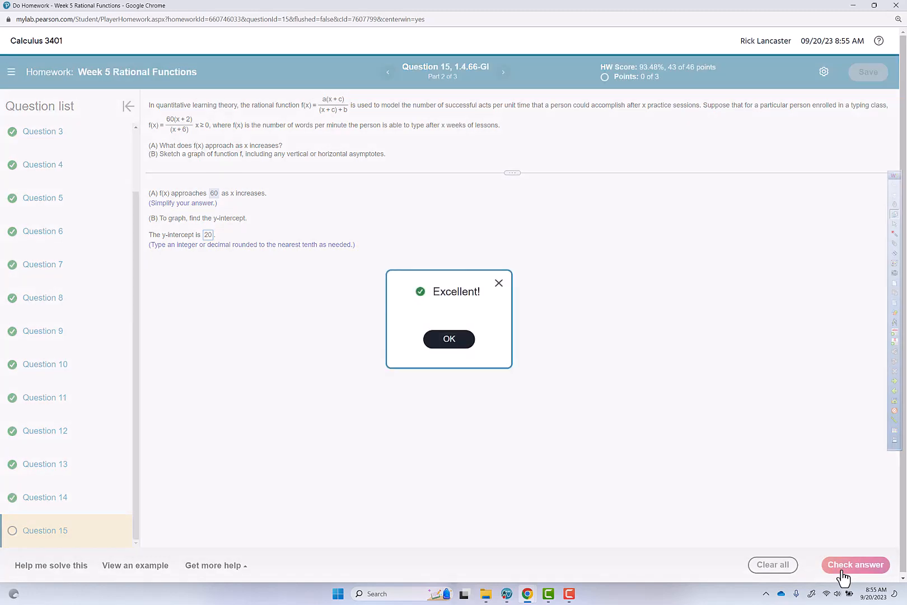
click(448, 338)
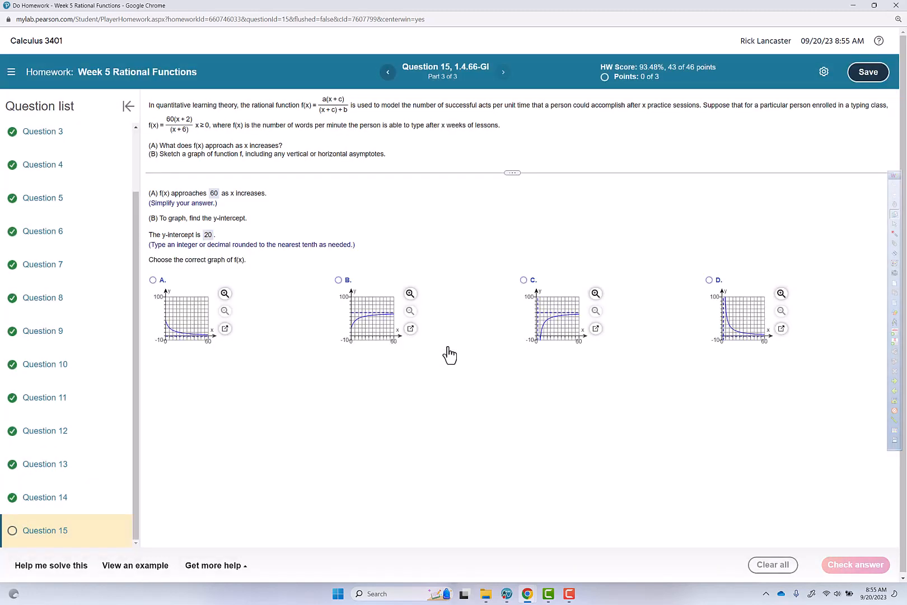
mouse_move(208, 278)
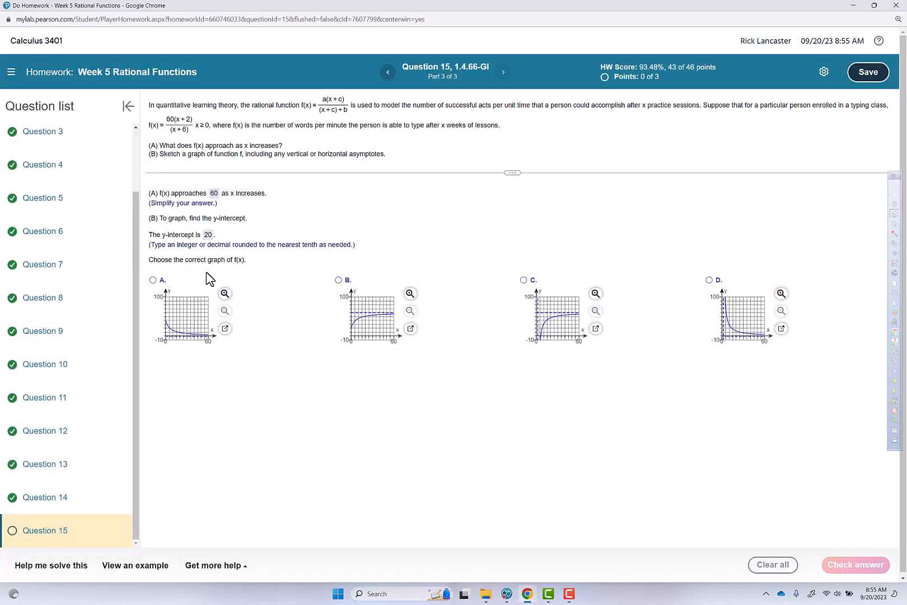
mouse_move(338, 372)
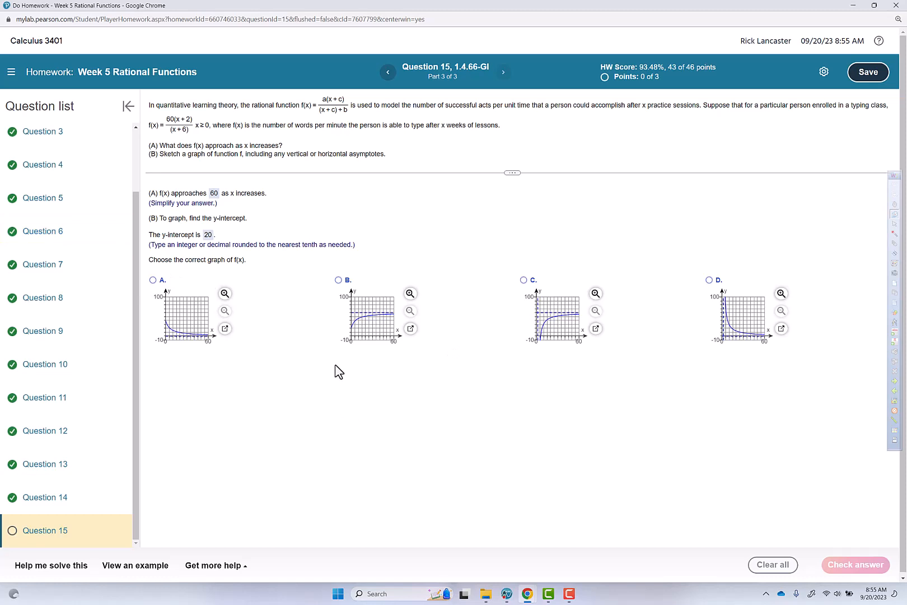
mouse_move(357, 352)
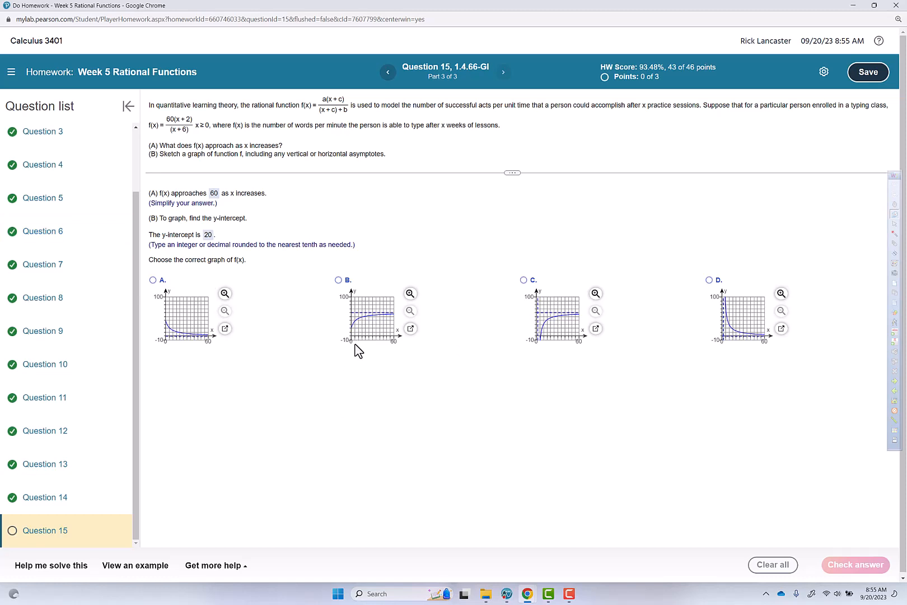
mouse_move(355, 347)
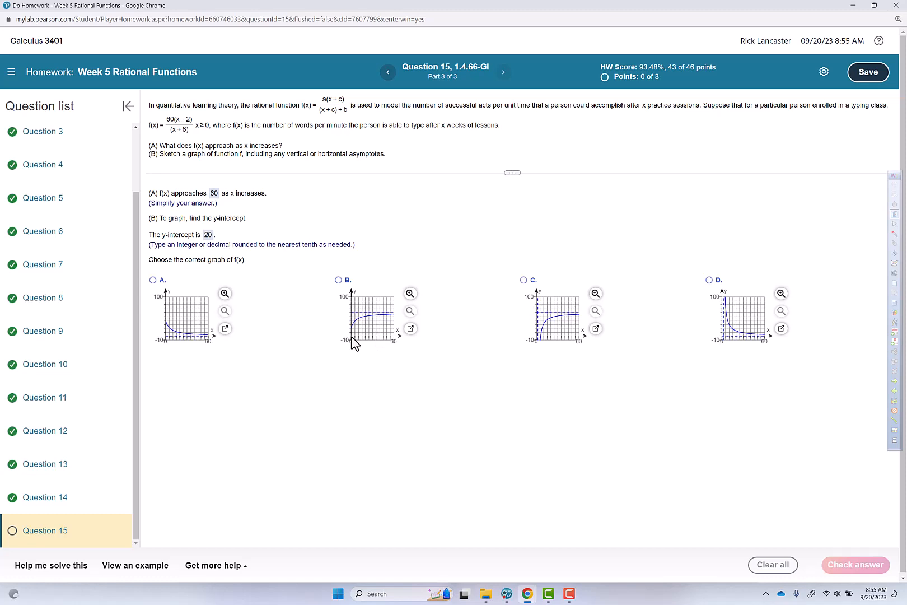
mouse_move(354, 327)
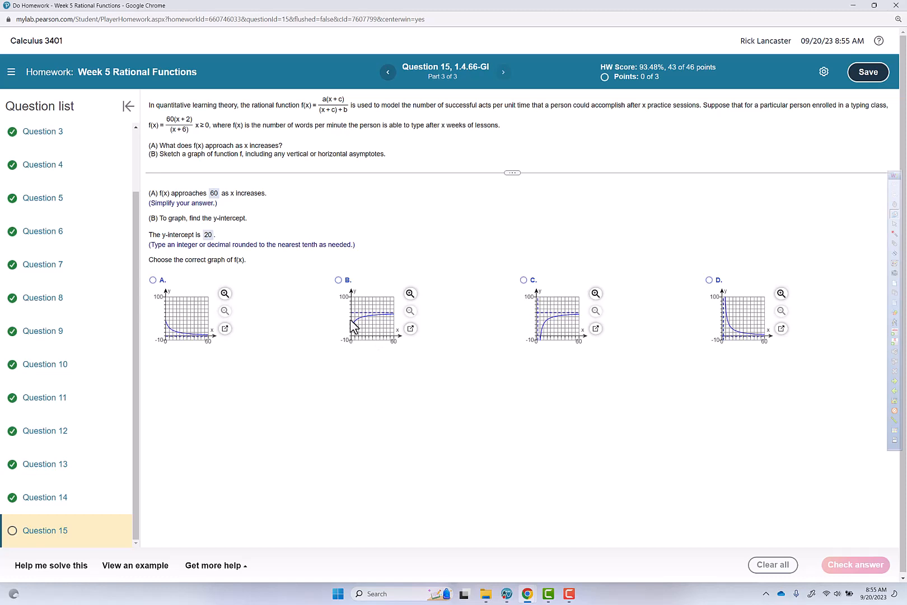
mouse_move(356, 348)
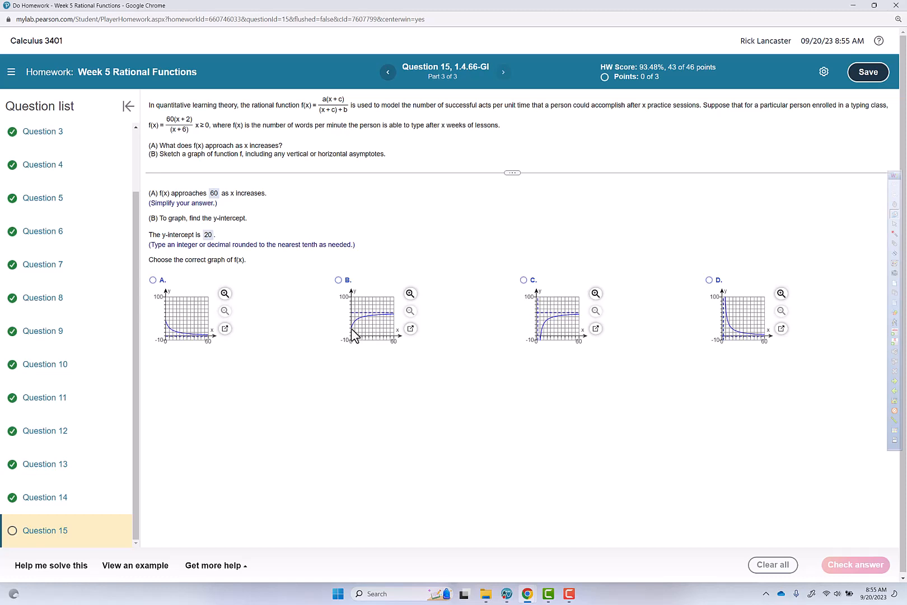
mouse_move(353, 335)
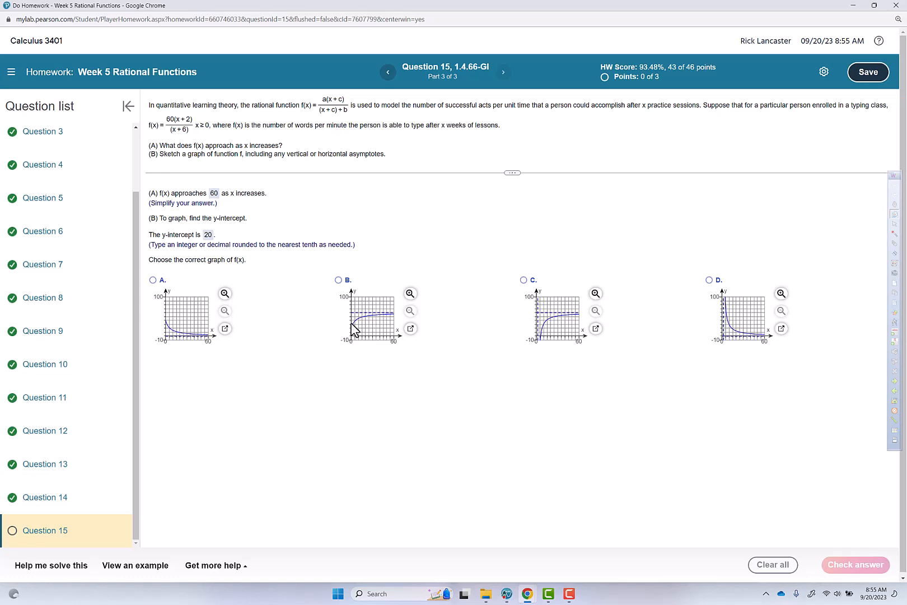
- Choose graph B as the graph of f(x) and confirm it correct, finishing Question 15
click(337, 280)
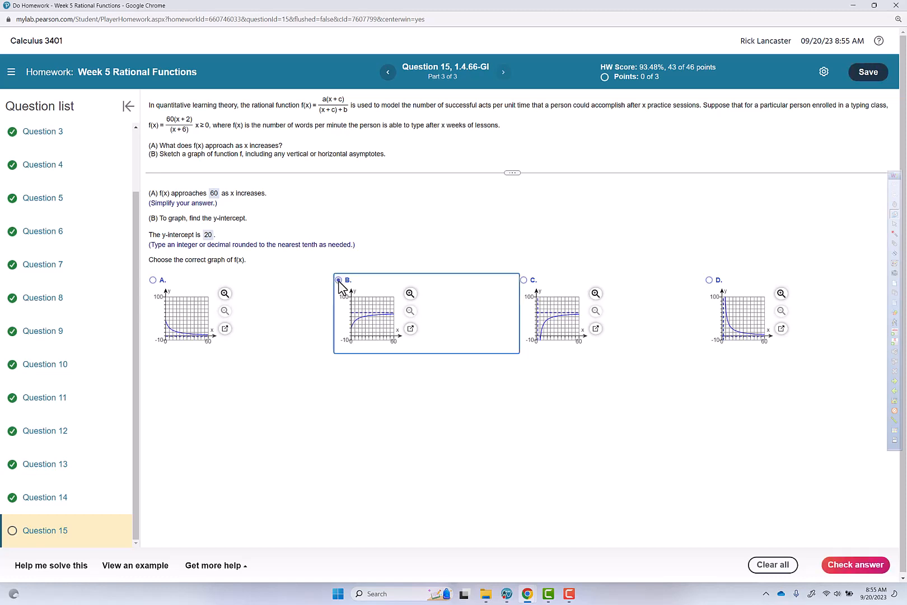
mouse_move(845, 554)
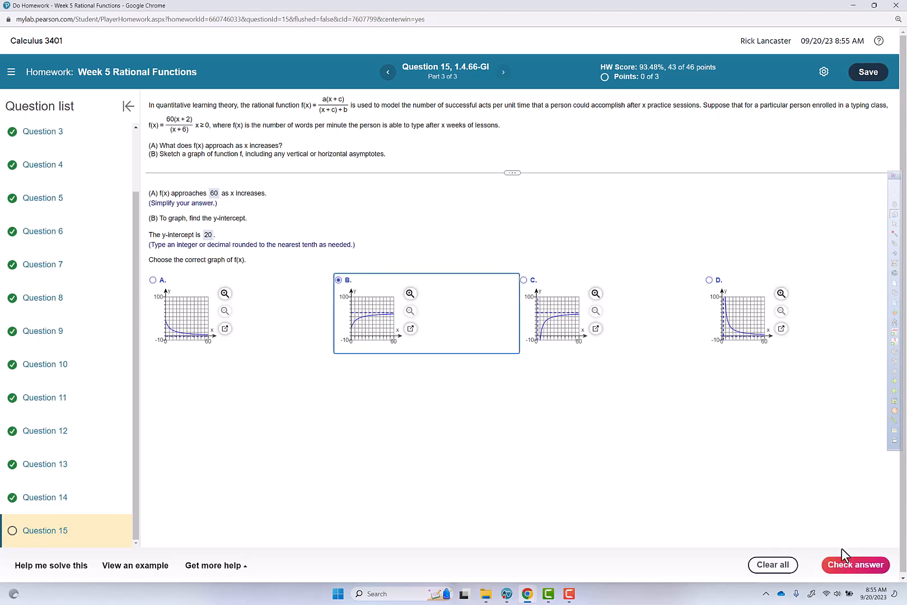
click(856, 565)
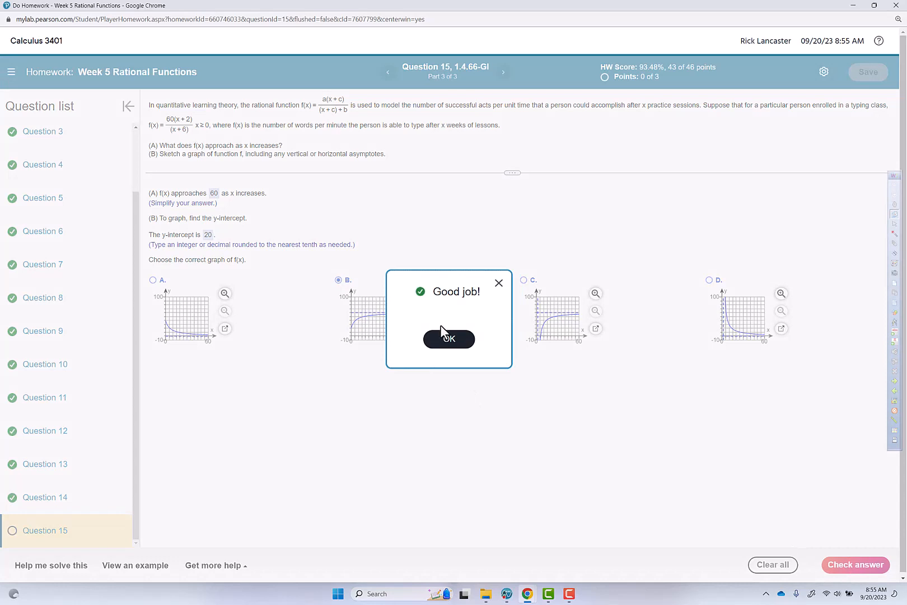
click(448, 338)
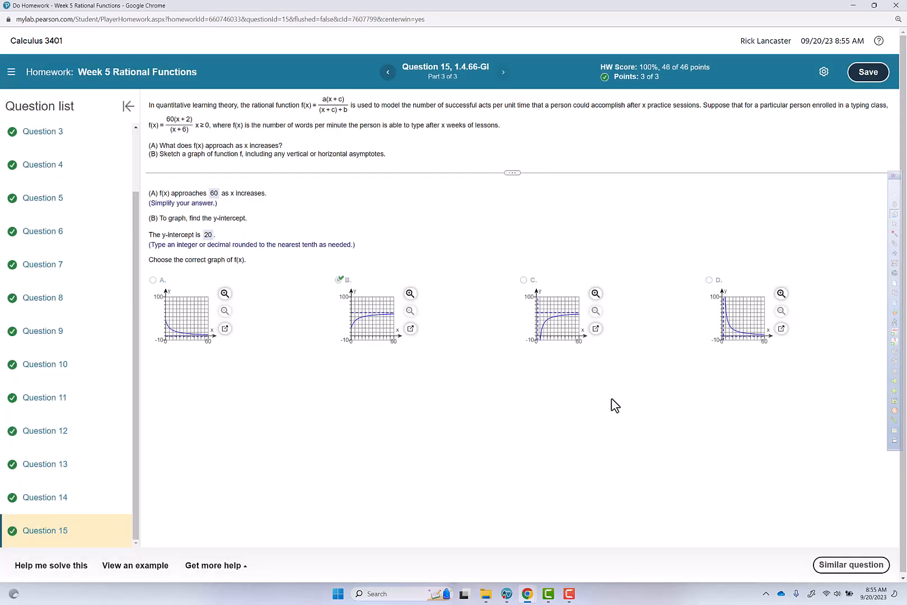
mouse_move(237, 549)
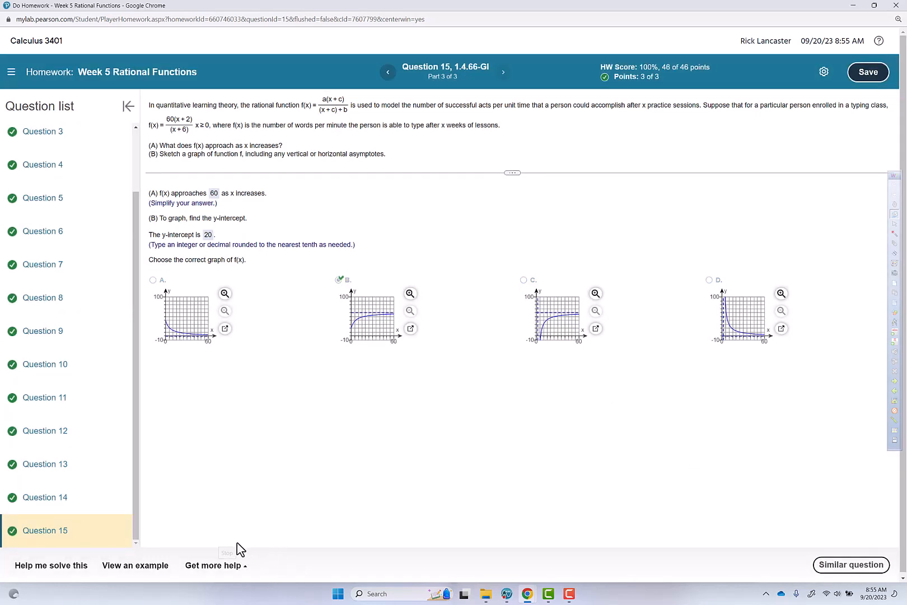
mouse_move(231, 549)
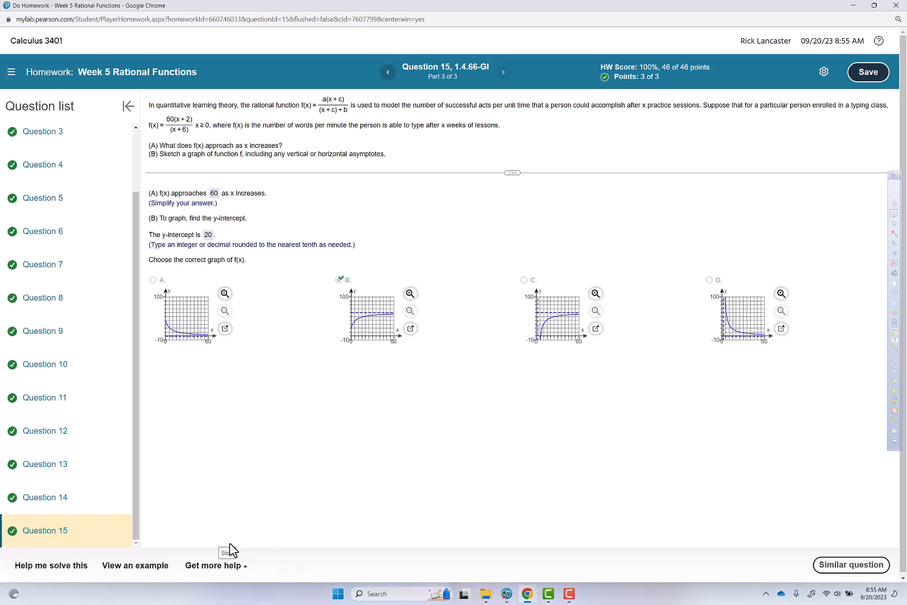